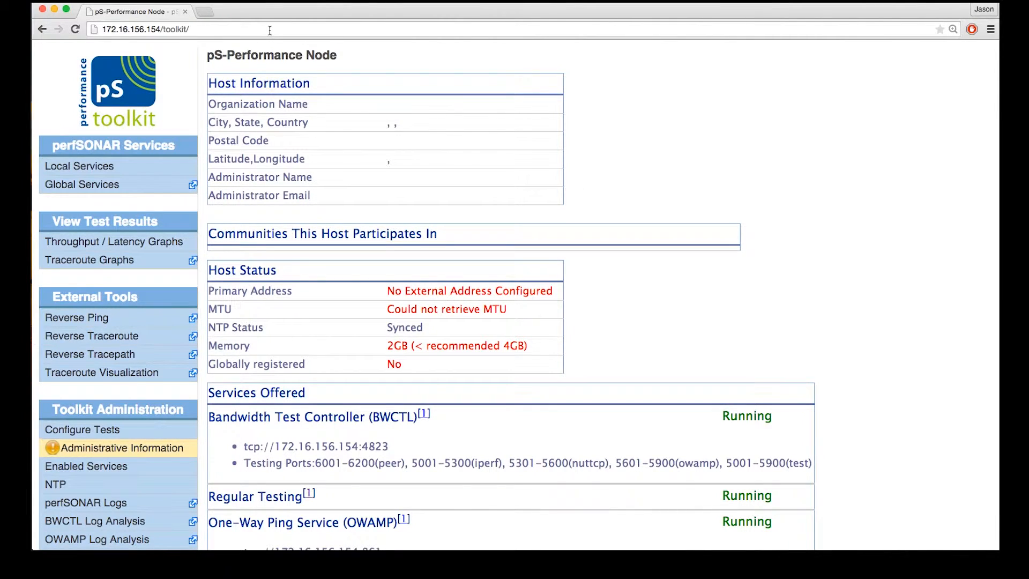
pyautogui.moveTo(615, 109)
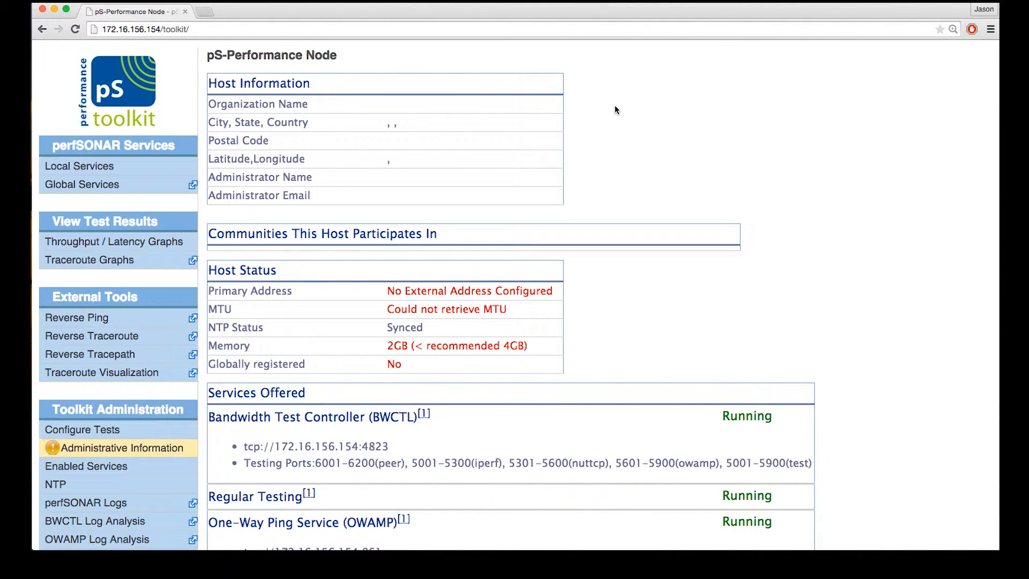
pyautogui.moveTo(553, 114)
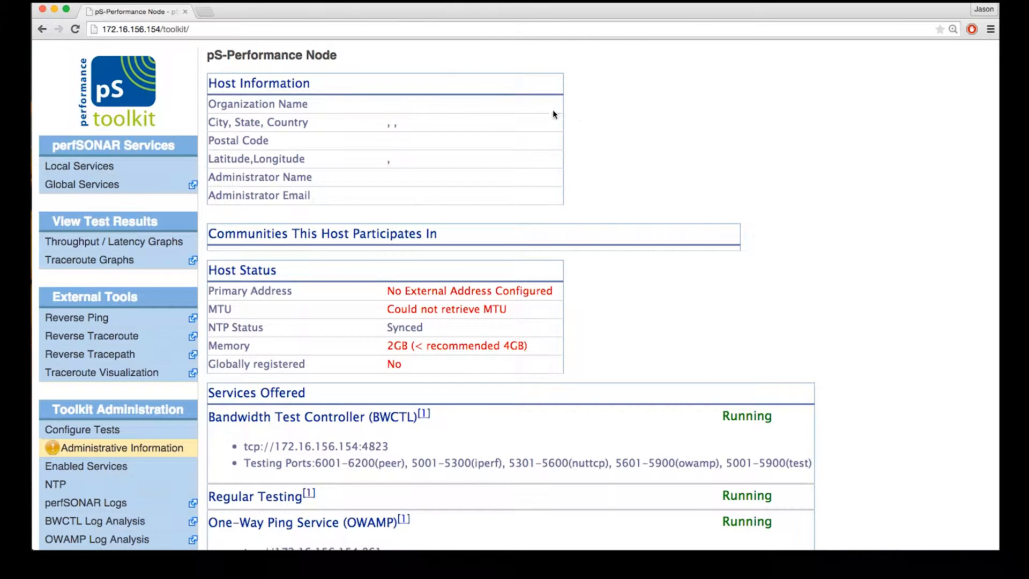
pyautogui.moveTo(156, 385)
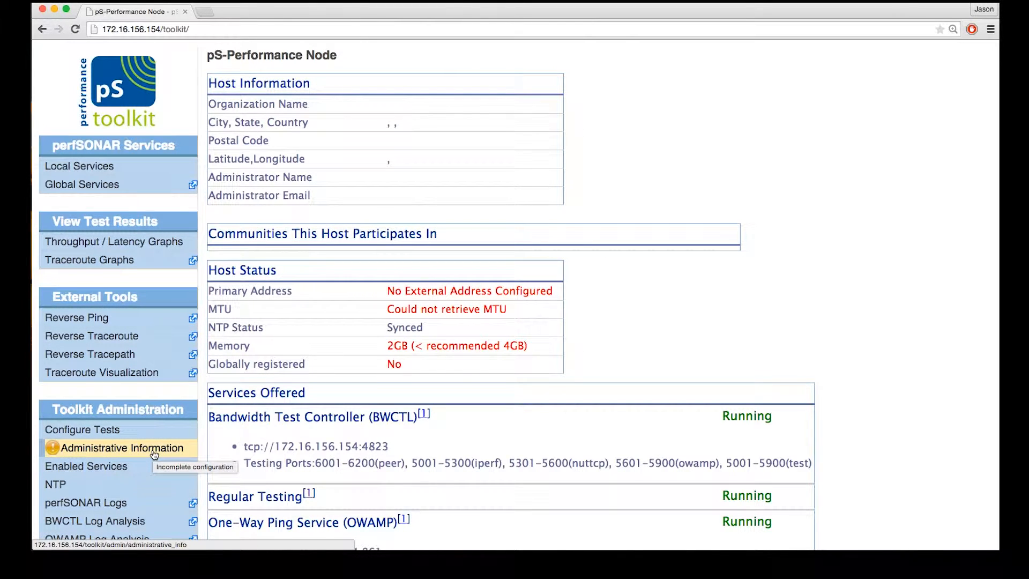
# Go to Administrative Information and proceed past the untrusted-certificate warning for 172.16.156.154.
pyautogui.click(122, 448)
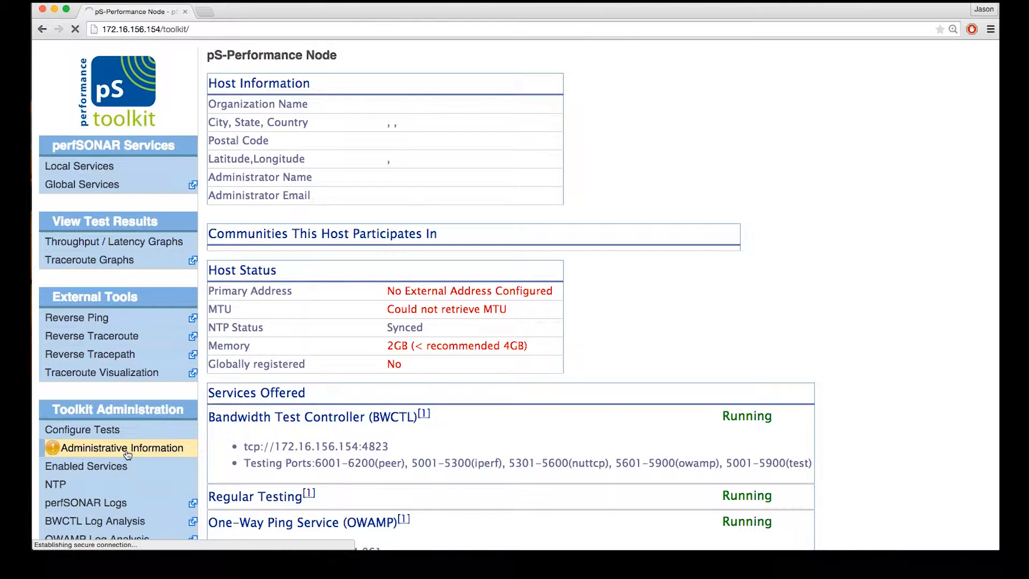
pyautogui.click(121, 448)
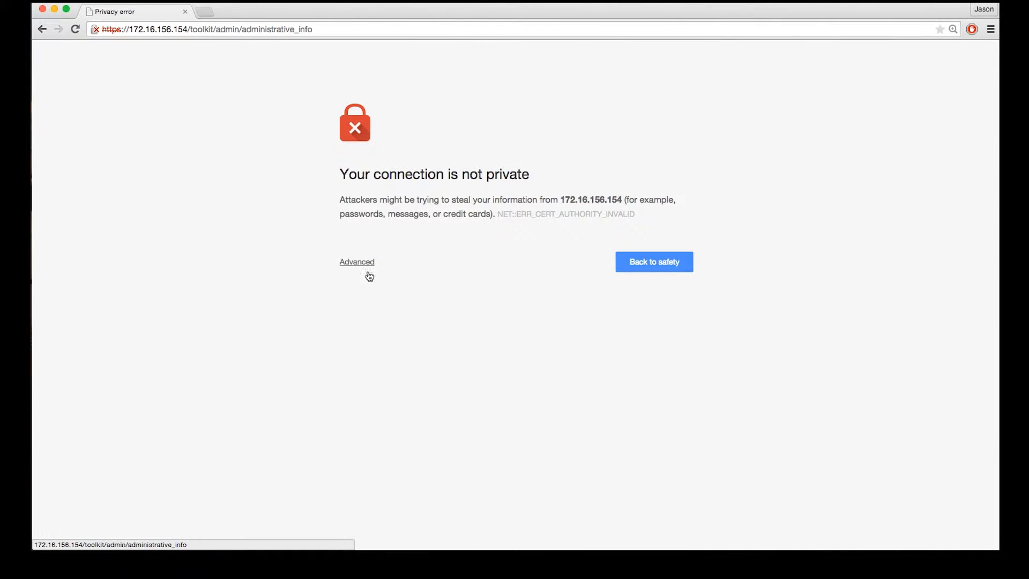
pyautogui.moveTo(384, 285)
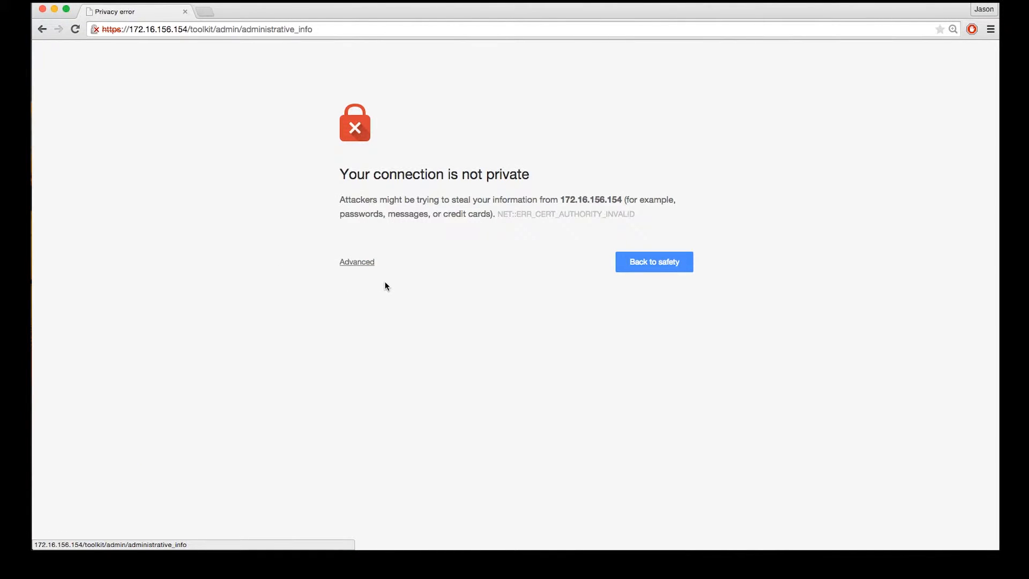
pyautogui.moveTo(369, 275)
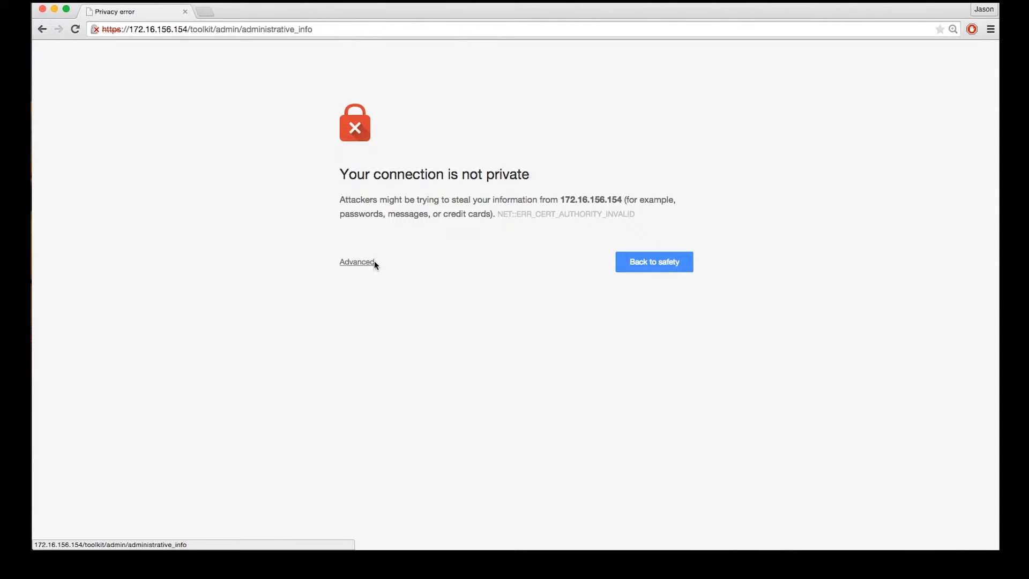
pyautogui.click(356, 261)
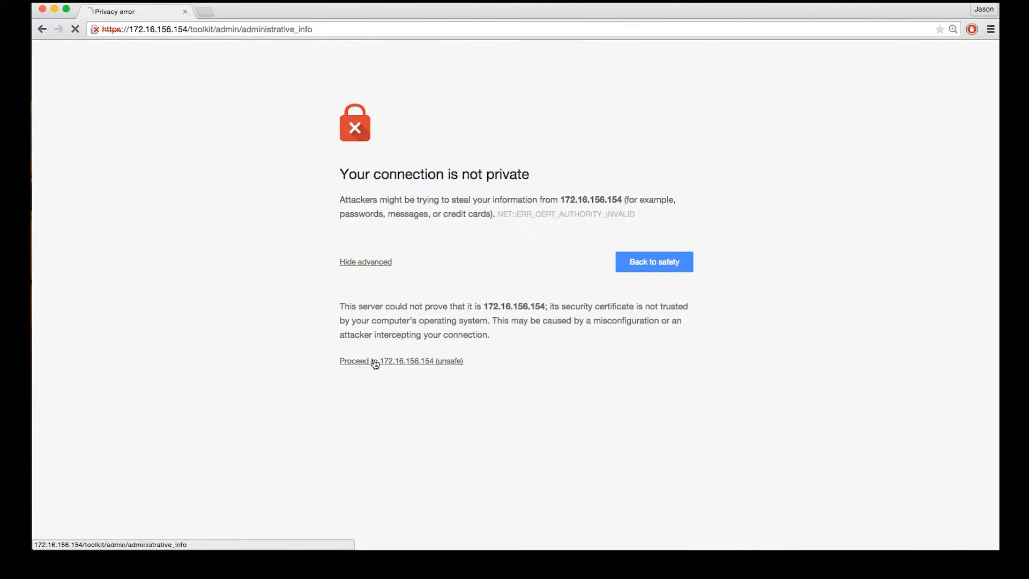
pyautogui.click(401, 361)
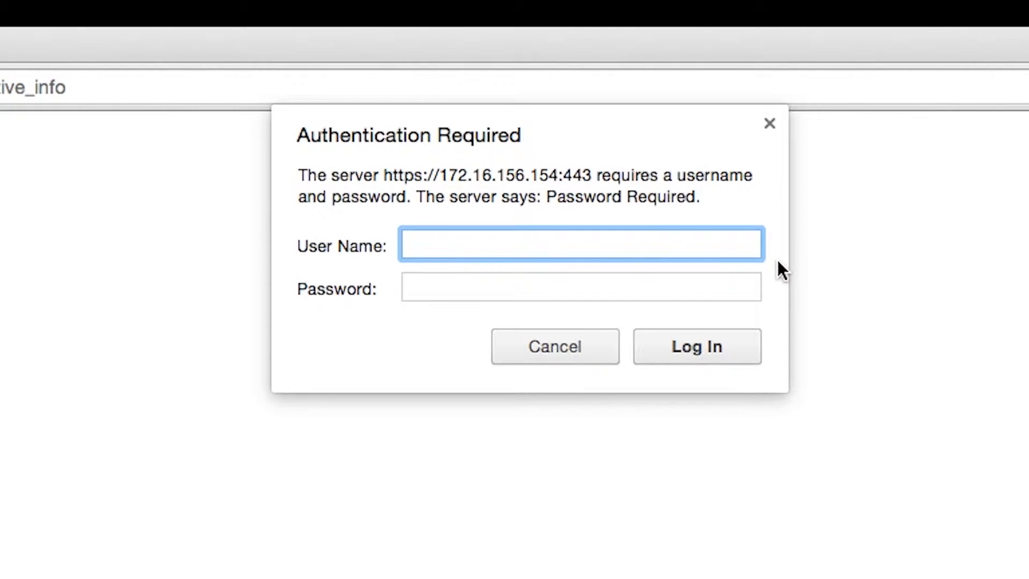
# Sign in as user 'zurawski' with the administrator password.
pyautogui.click(580, 244)
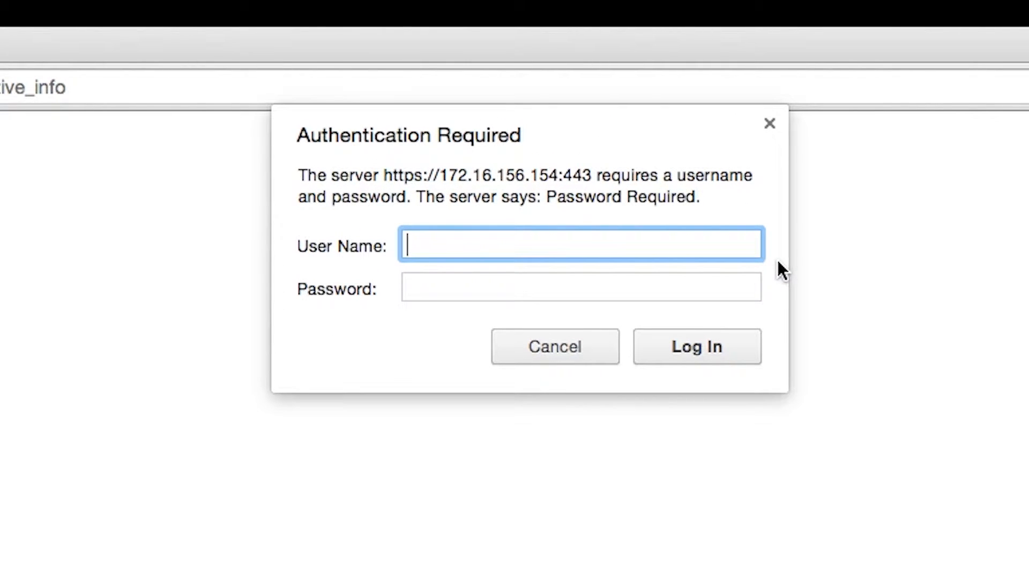
pyautogui.write('zurawski')
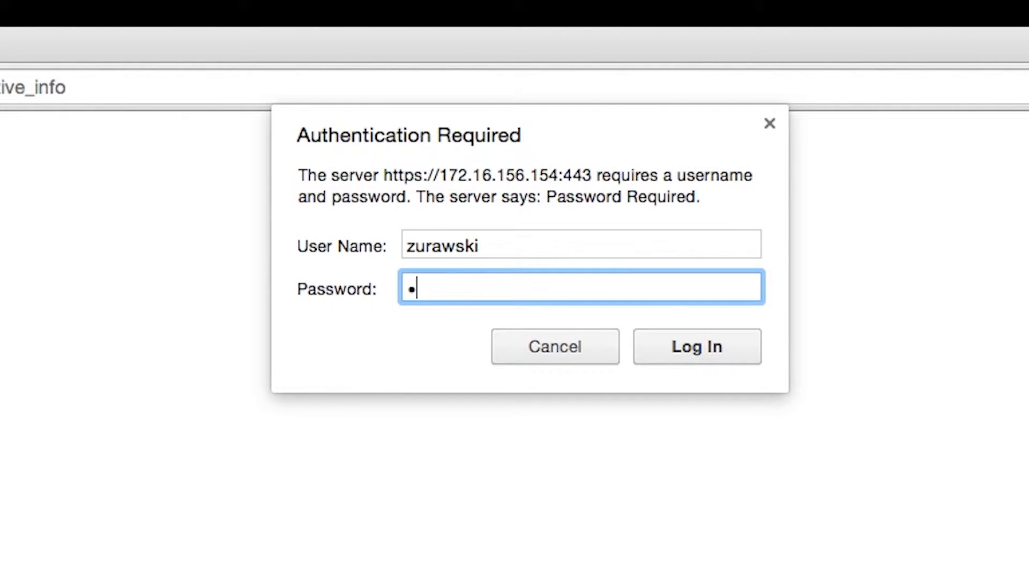
pyautogui.click(697, 346)
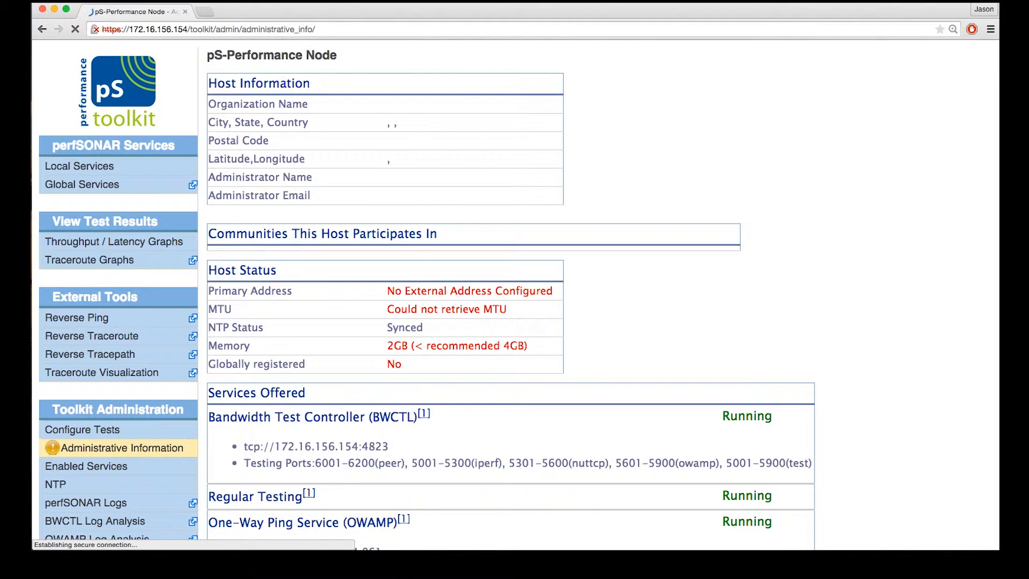
# Begin editing the Host Information on the Administrative Information Configuration Tool page.
pyautogui.click(118, 448)
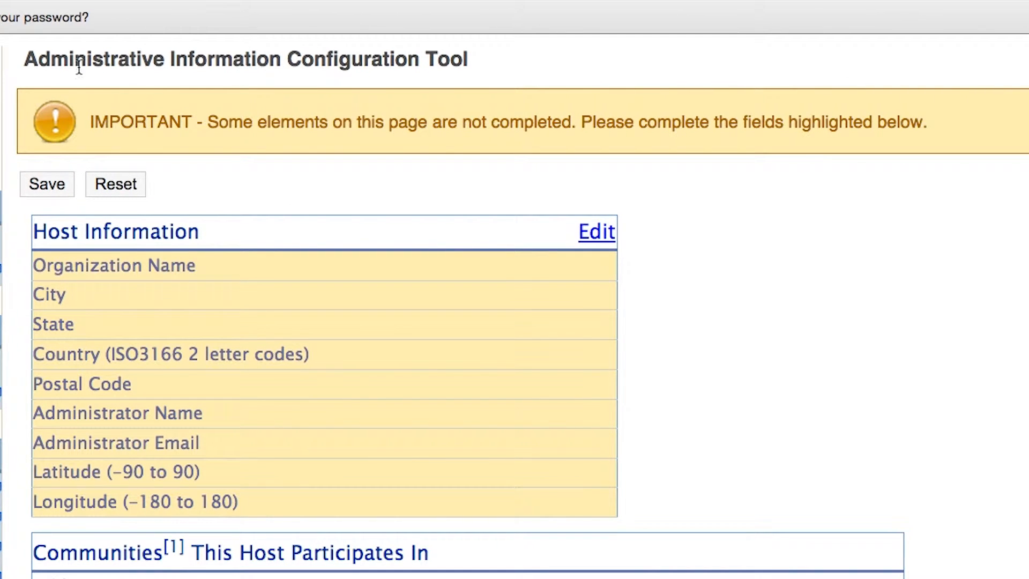
pyautogui.moveTo(829, 166)
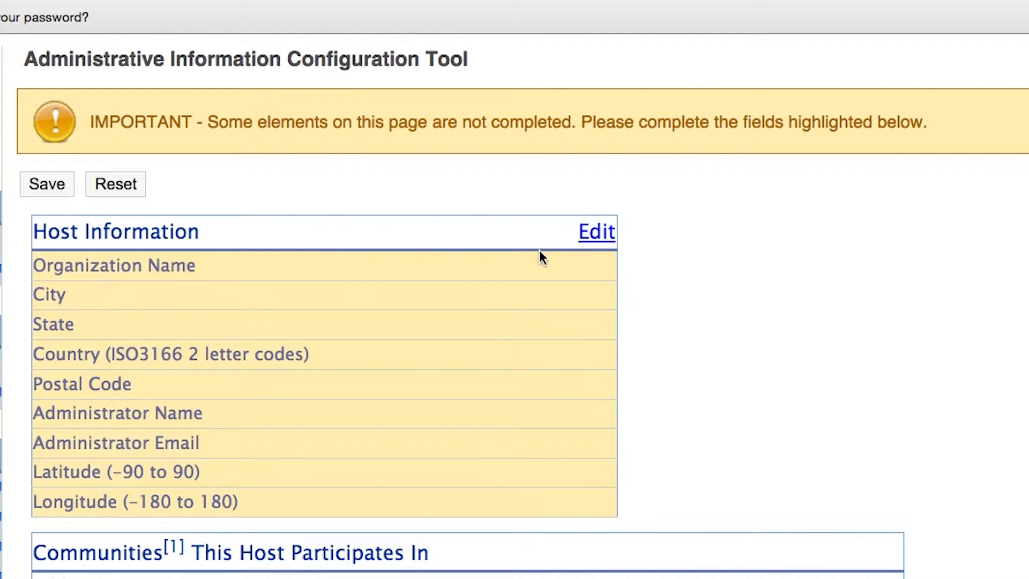
pyautogui.click(596, 232)
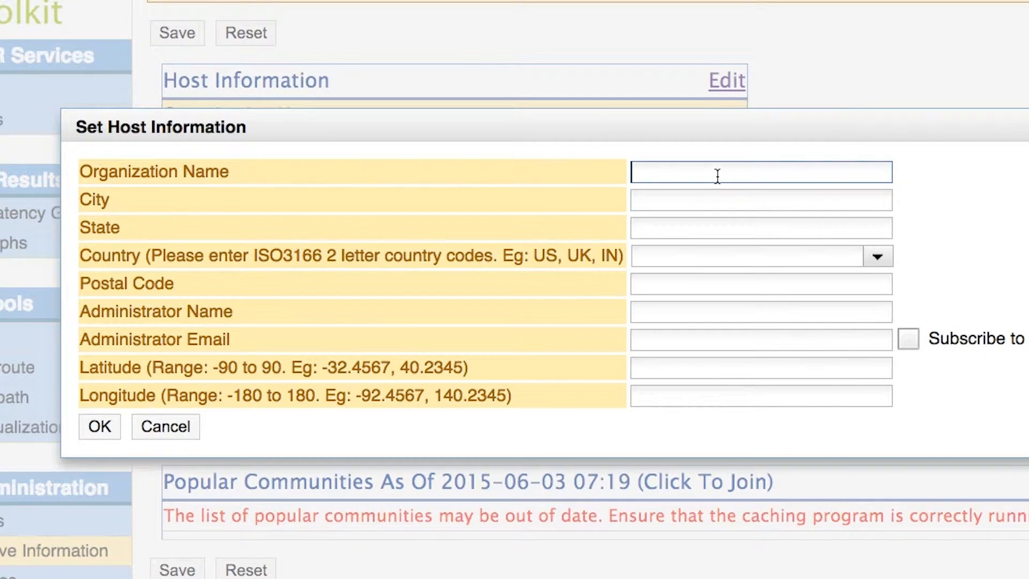
# Enter organization NSRC, city Centreville, state VA, country US and postal code 20120.
pyautogui.write('NSR')
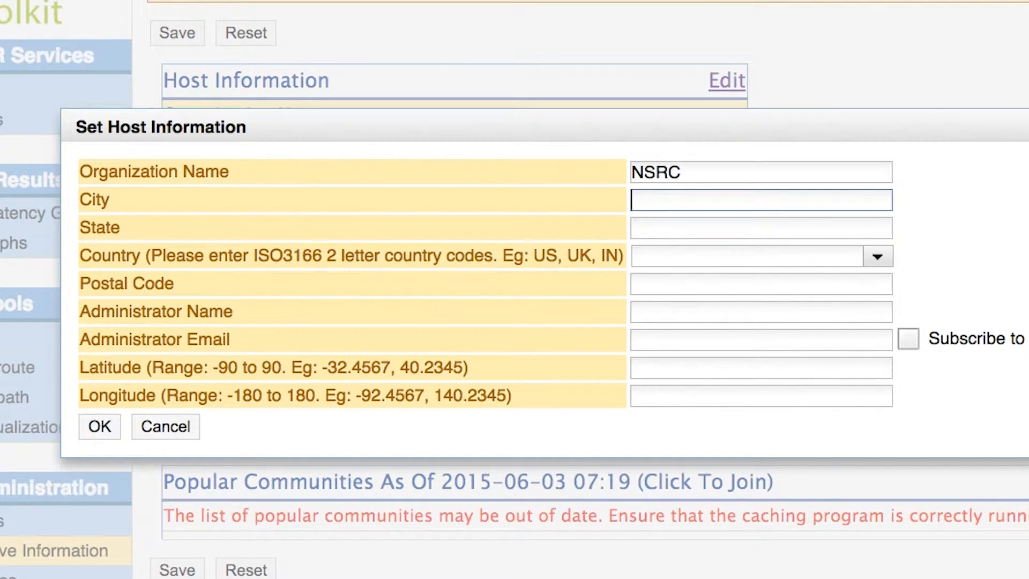
pyautogui.write('Centr')
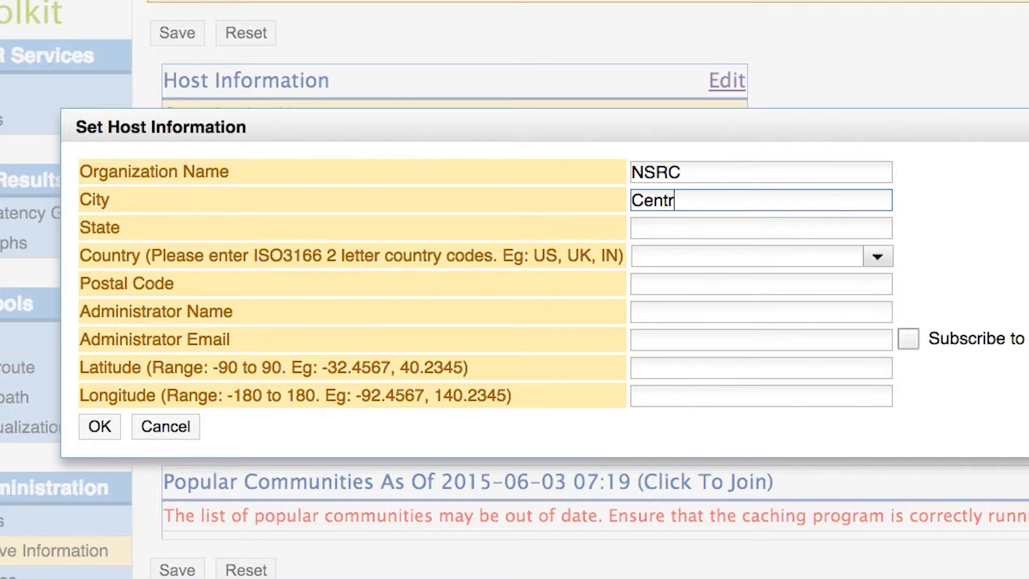
pyautogui.write('VA')
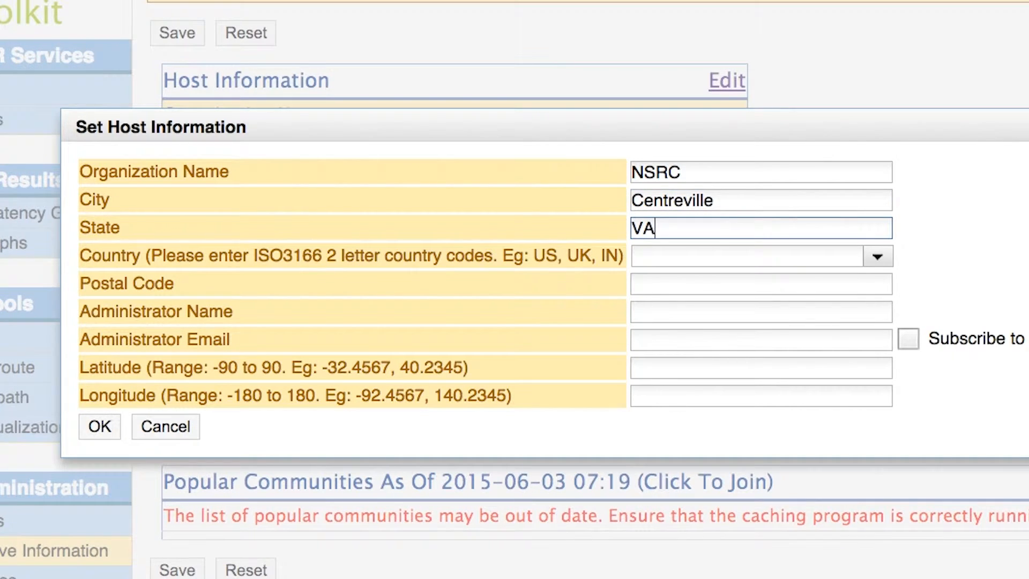
pyautogui.write('US')
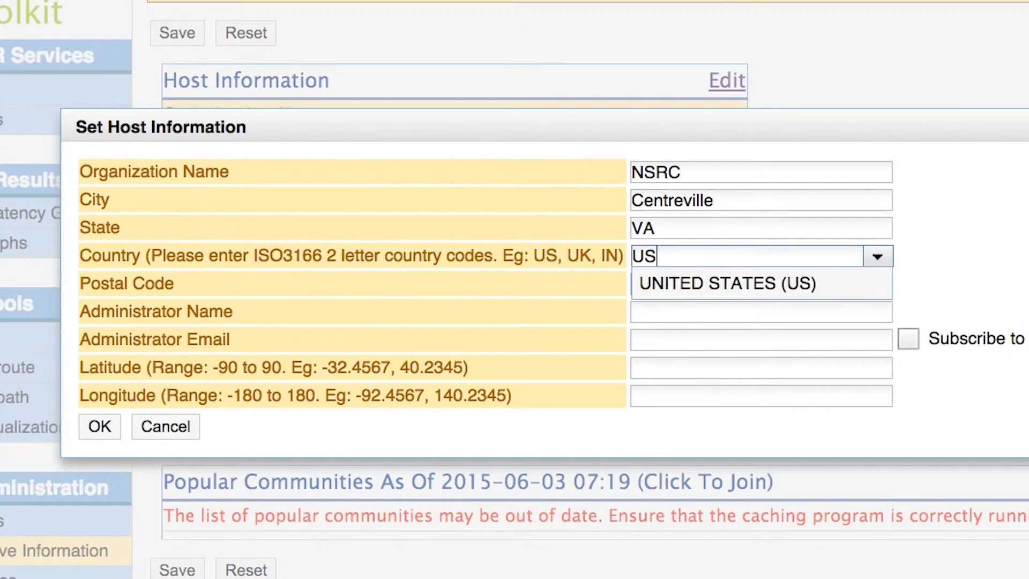
pyautogui.write('20120')
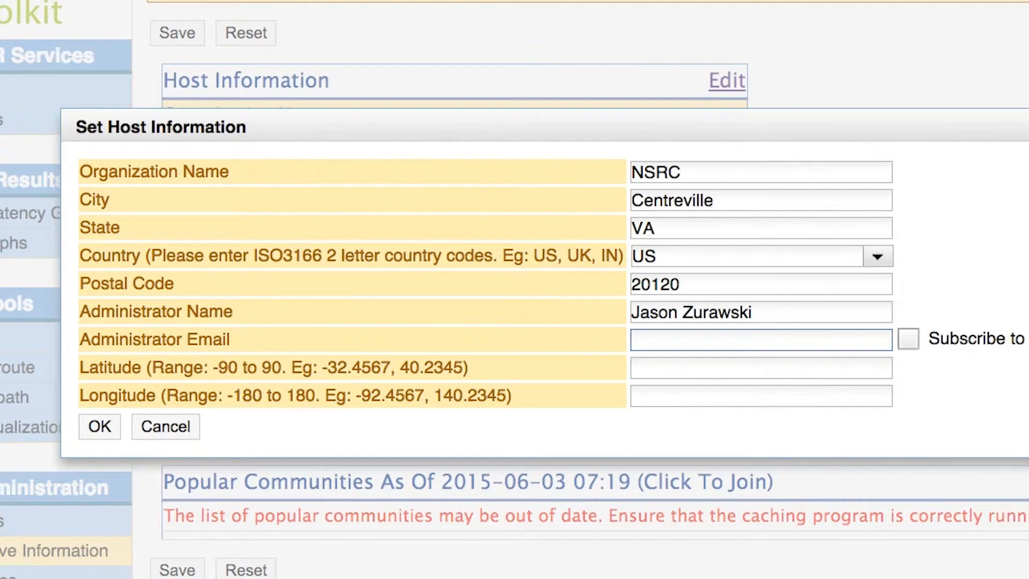
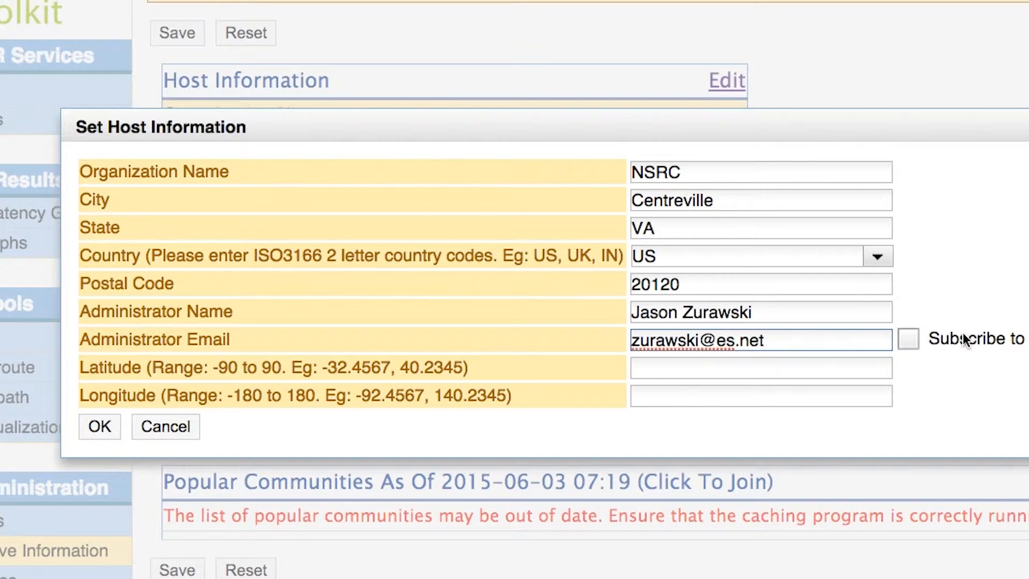
pyautogui.moveTo(954, 352)
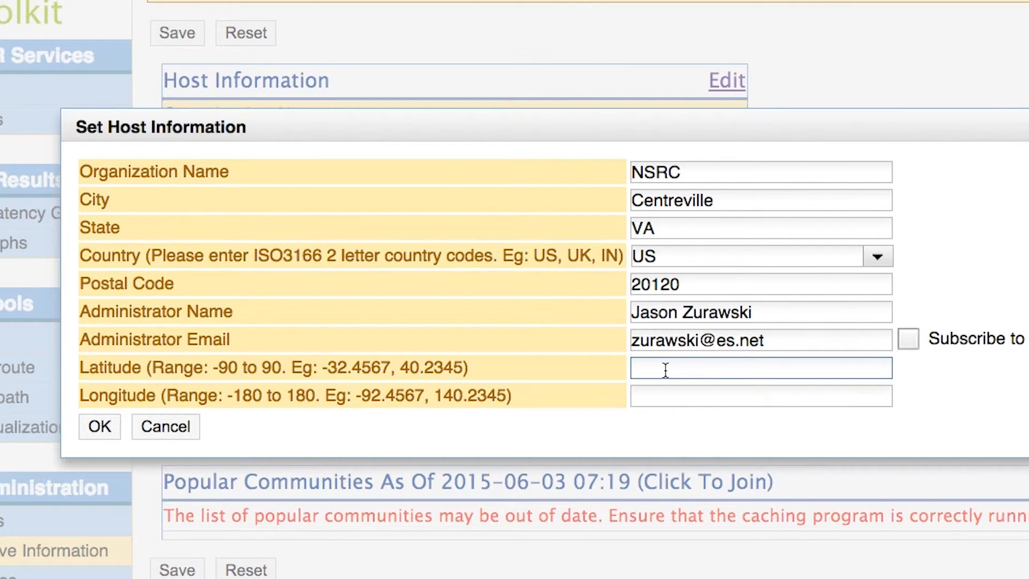
pyautogui.write('-90')
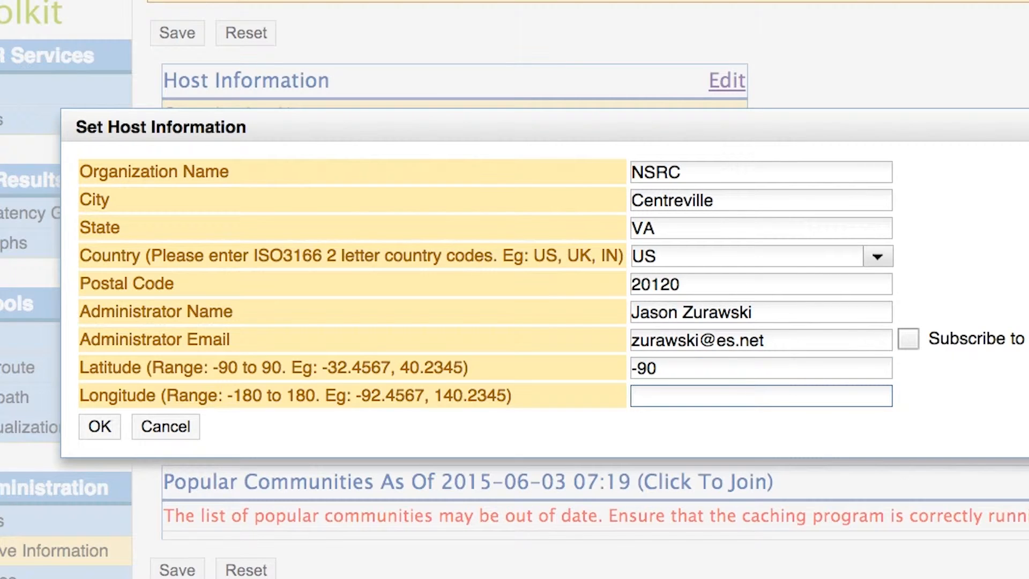
pyautogui.write('-90')
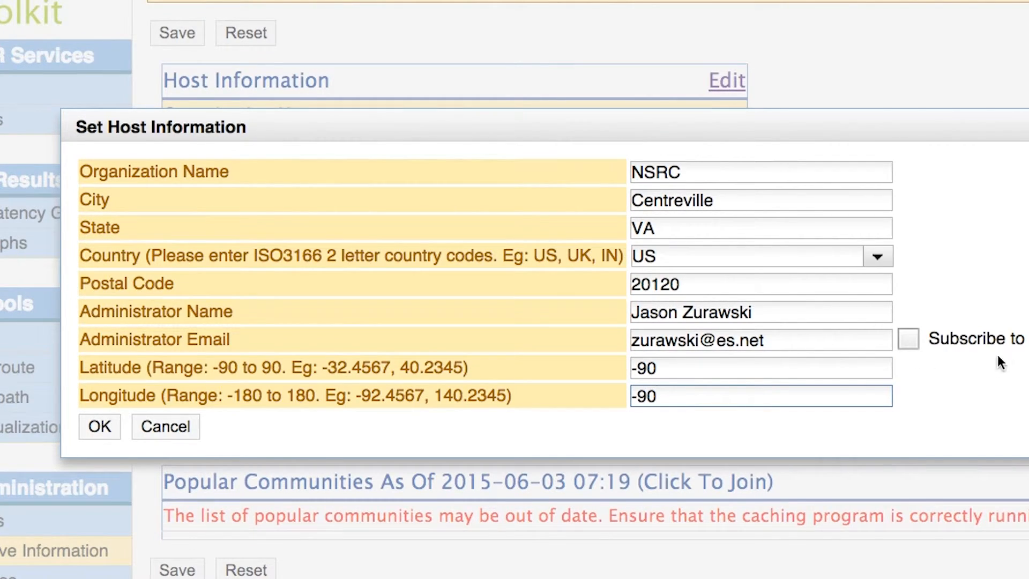
pyautogui.moveTo(984, 273)
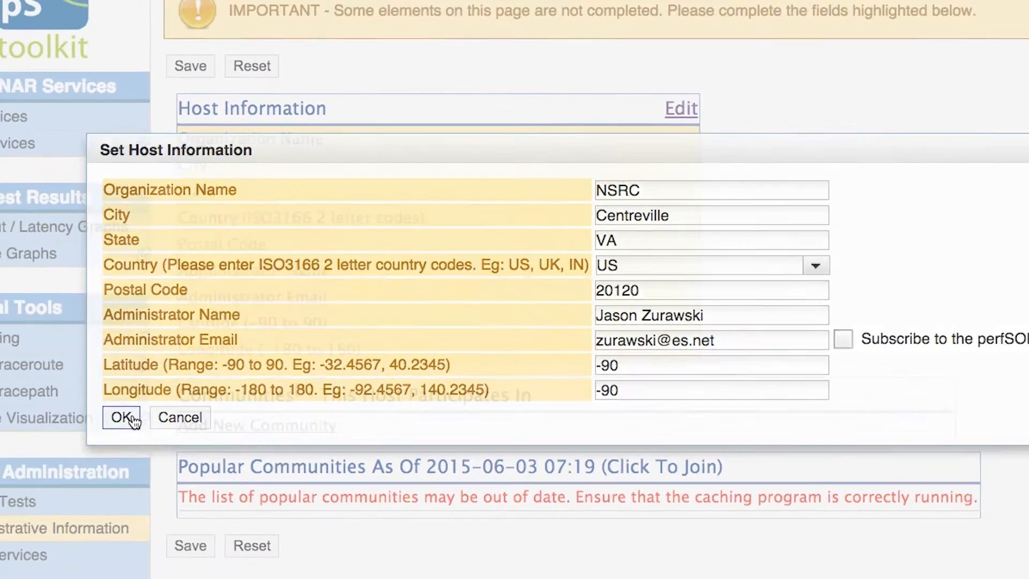
# Confirm the Set Host Information dialog so the new details appear on the page.
pyautogui.click(121, 417)
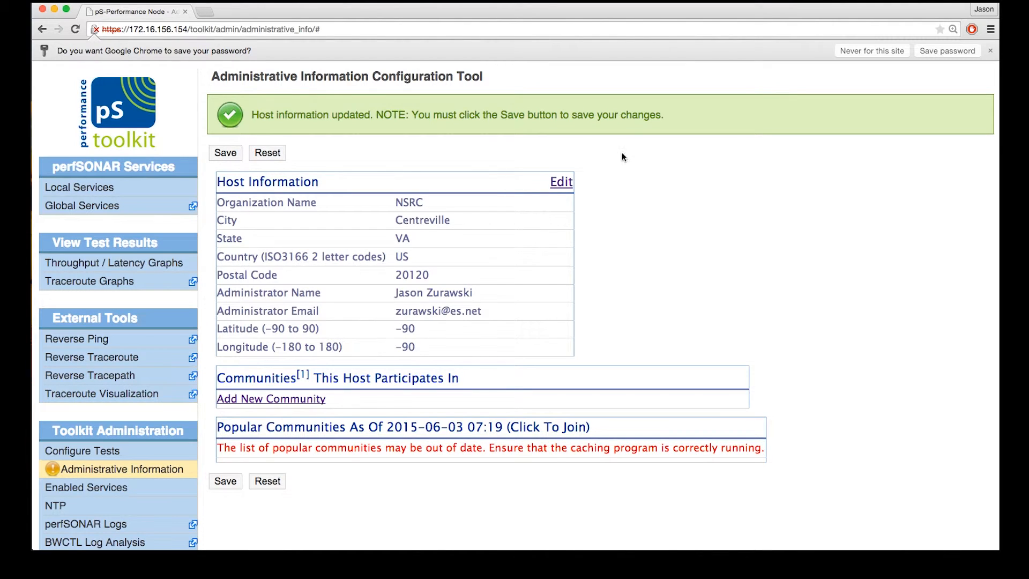
pyautogui.moveTo(703, 129)
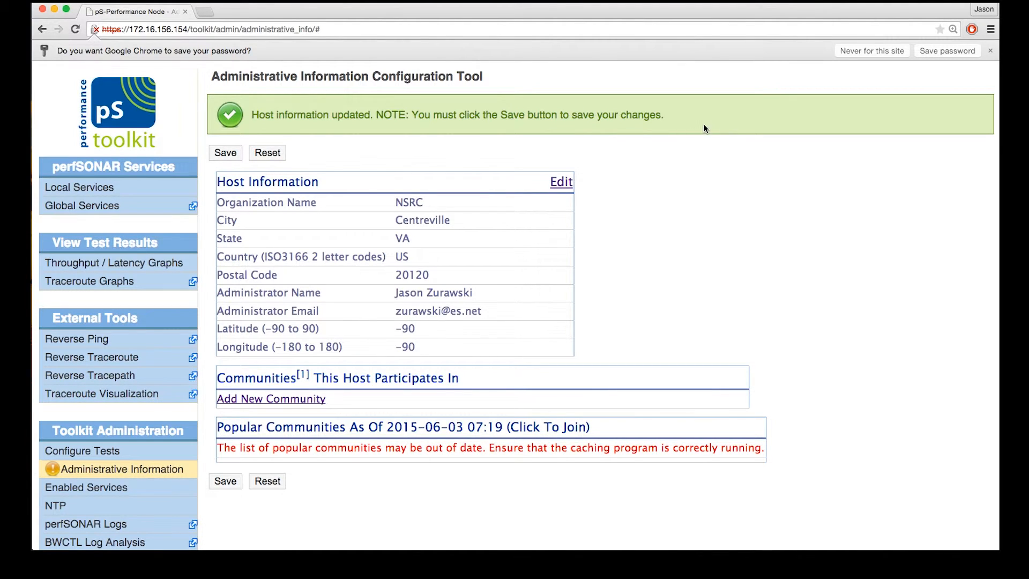
pyautogui.moveTo(431, 136)
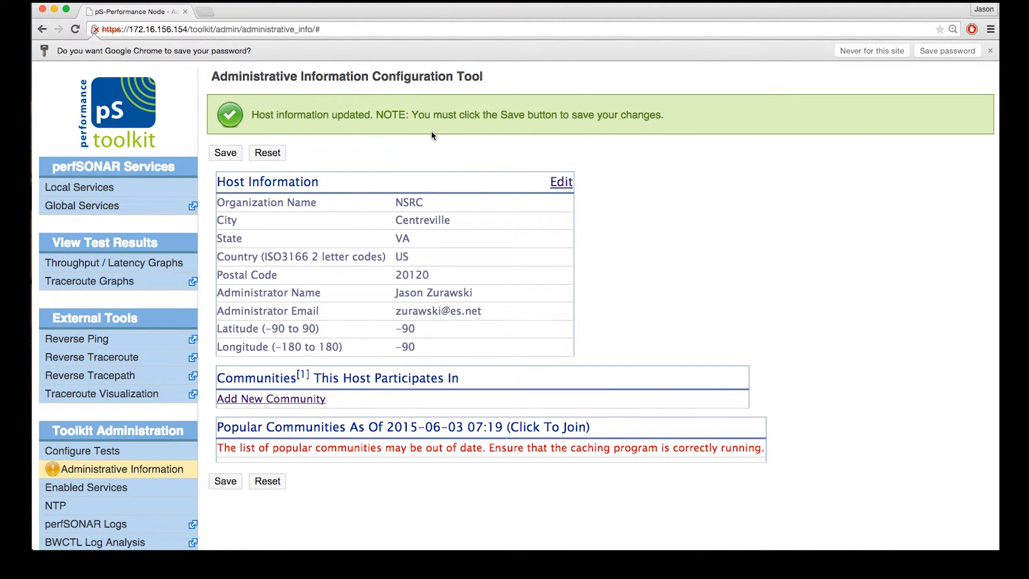
pyautogui.moveTo(447, 148)
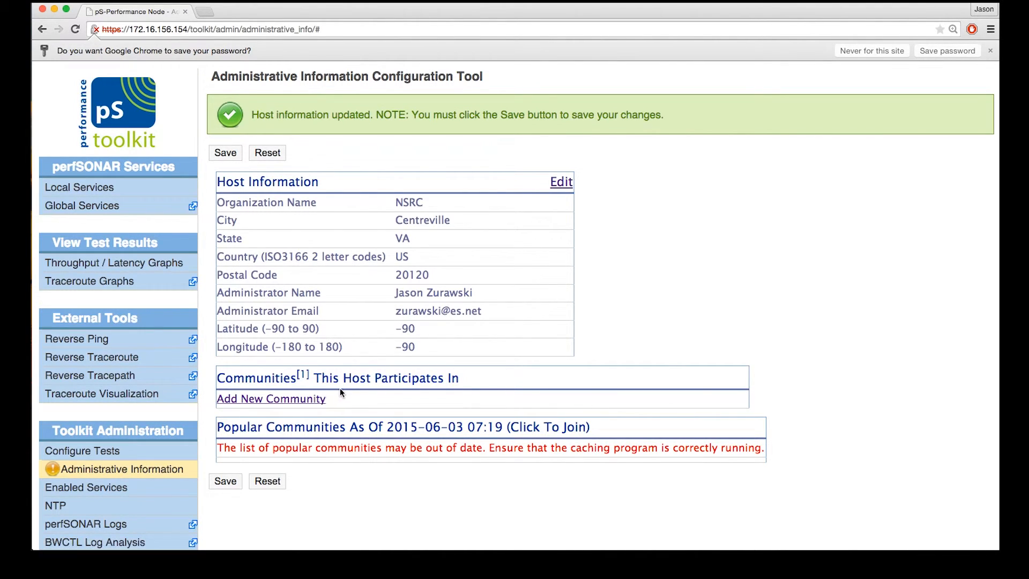
# Add Internet2 as a community this host participates in.
pyautogui.click(270, 398)
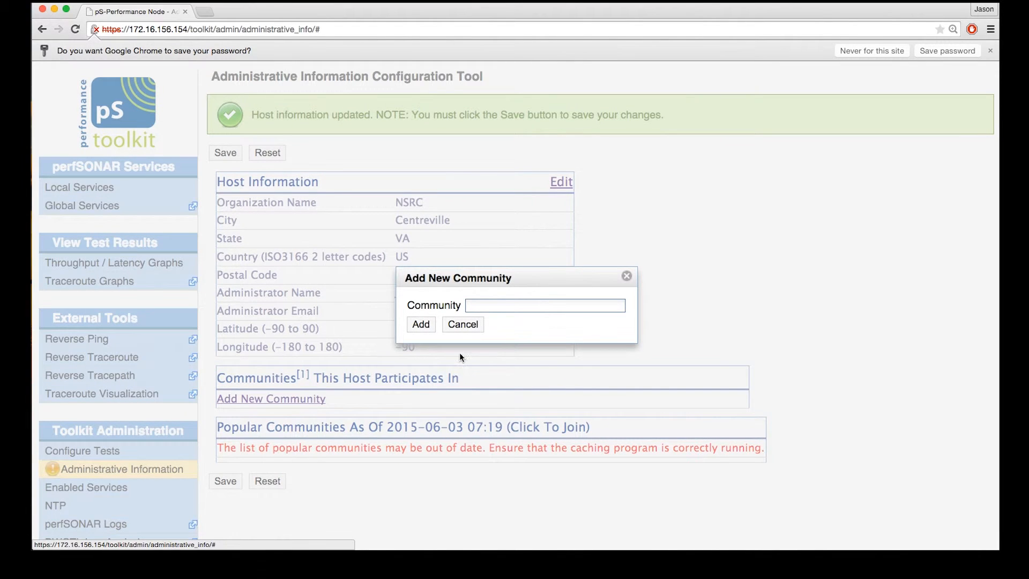
pyautogui.write('Internet2')
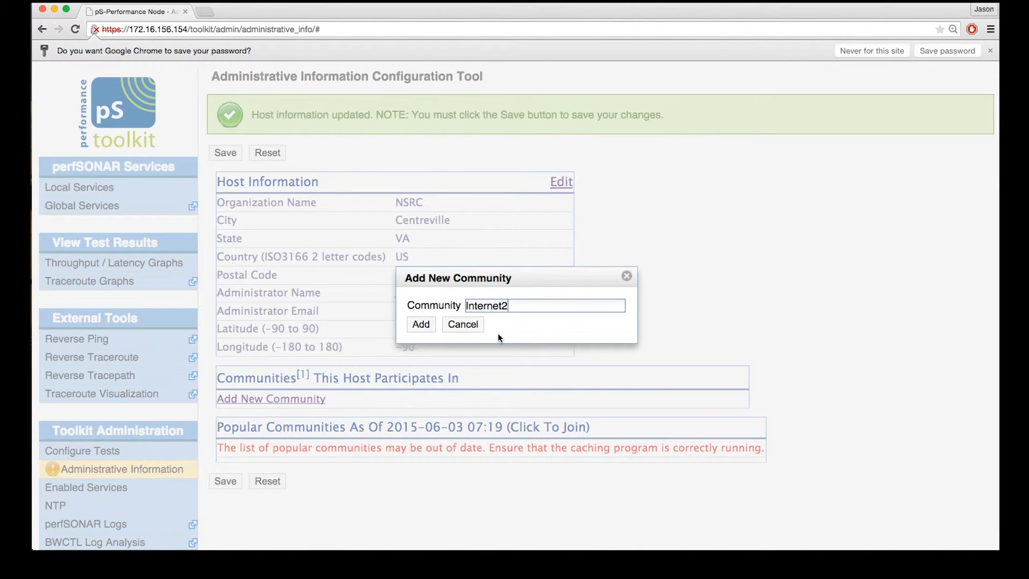
pyautogui.click(420, 324)
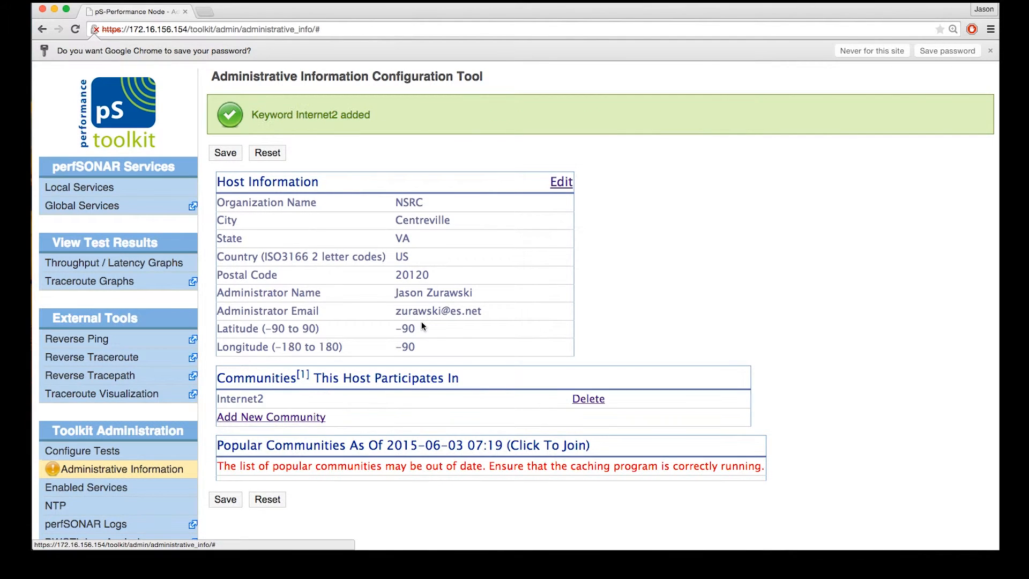
pyautogui.scroll(-3)
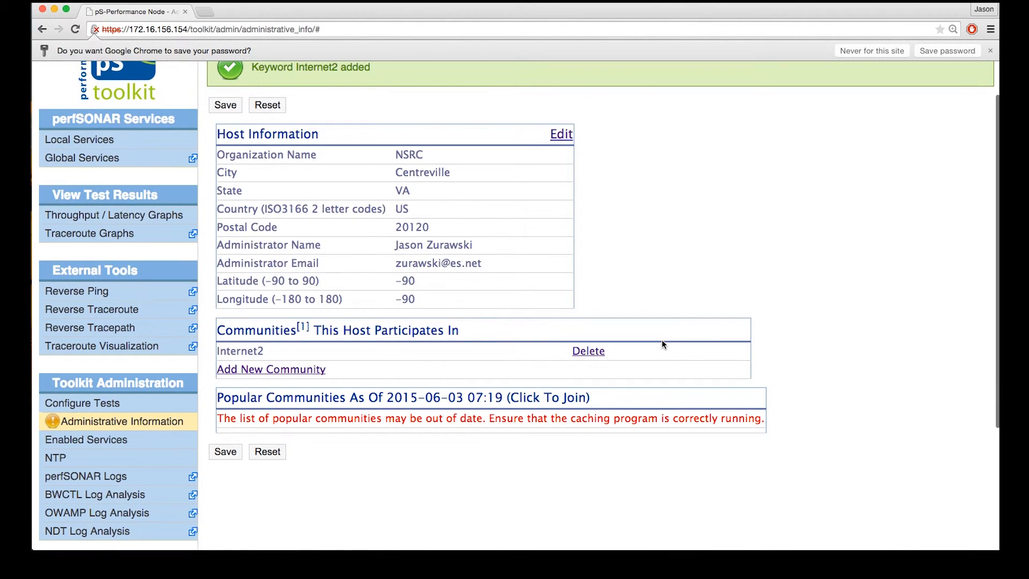
pyautogui.moveTo(466, 393)
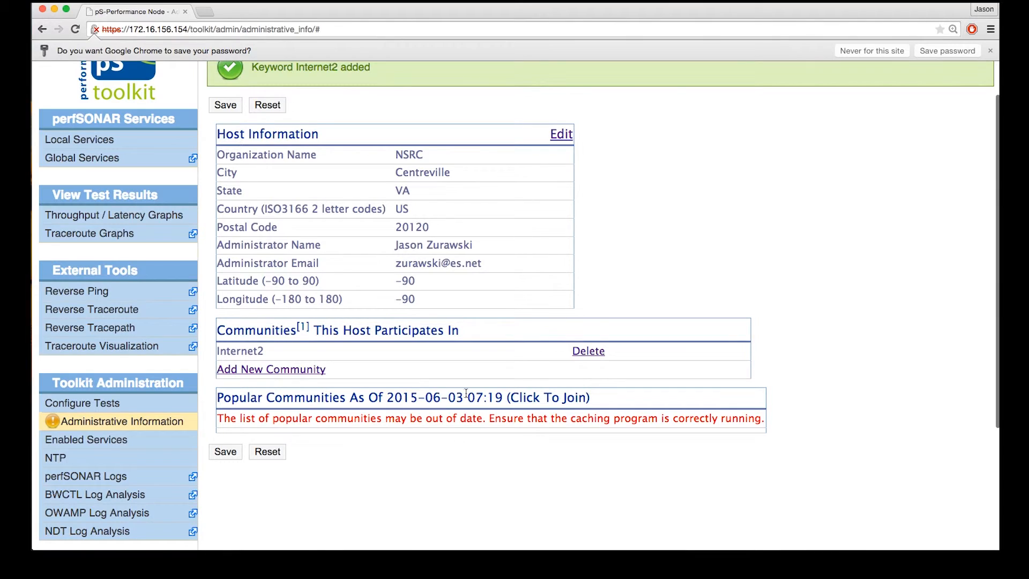
pyautogui.moveTo(323, 387)
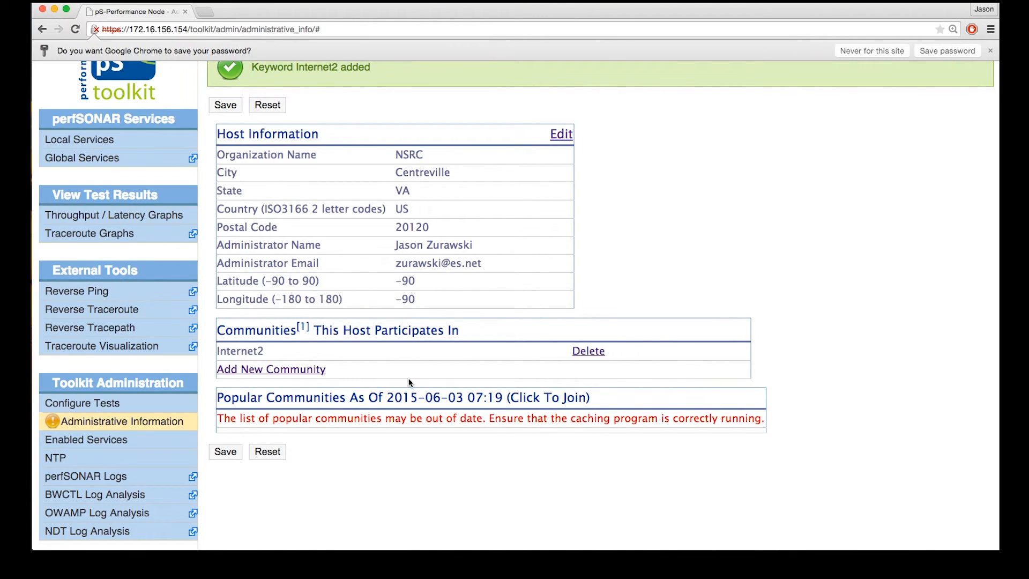
pyautogui.moveTo(268, 417)
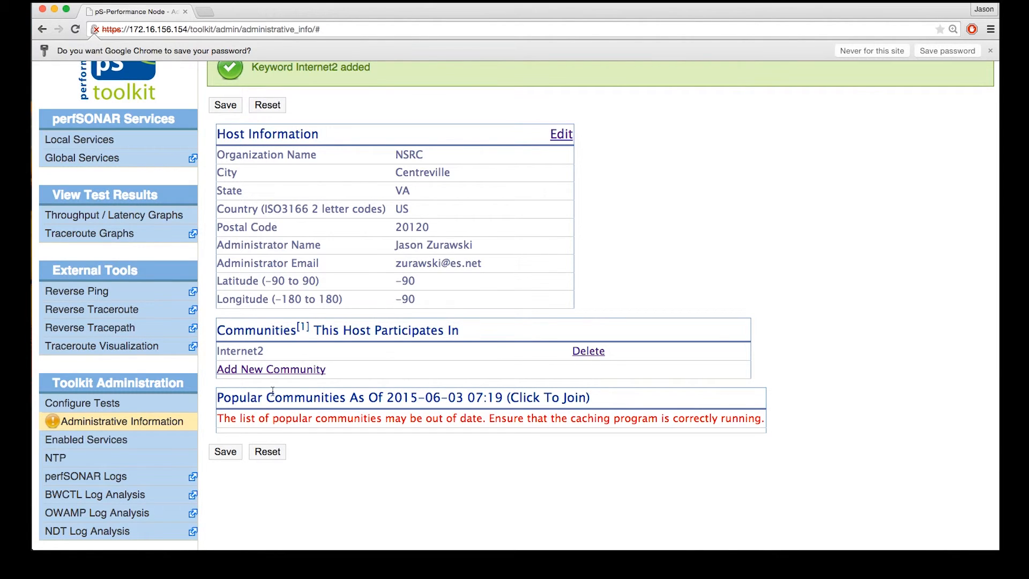
pyautogui.moveTo(368, 139)
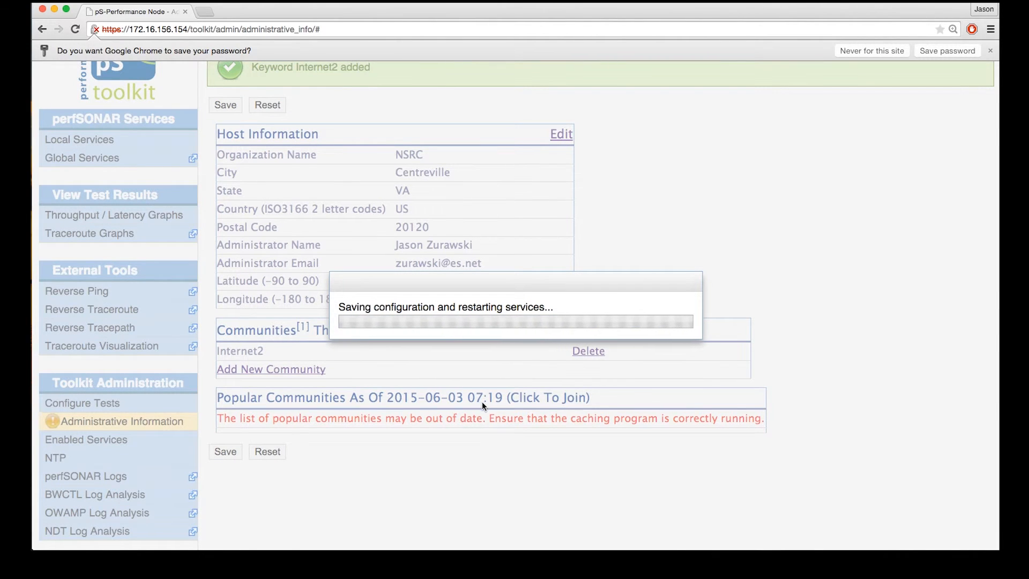
pyautogui.moveTo(547, 468)
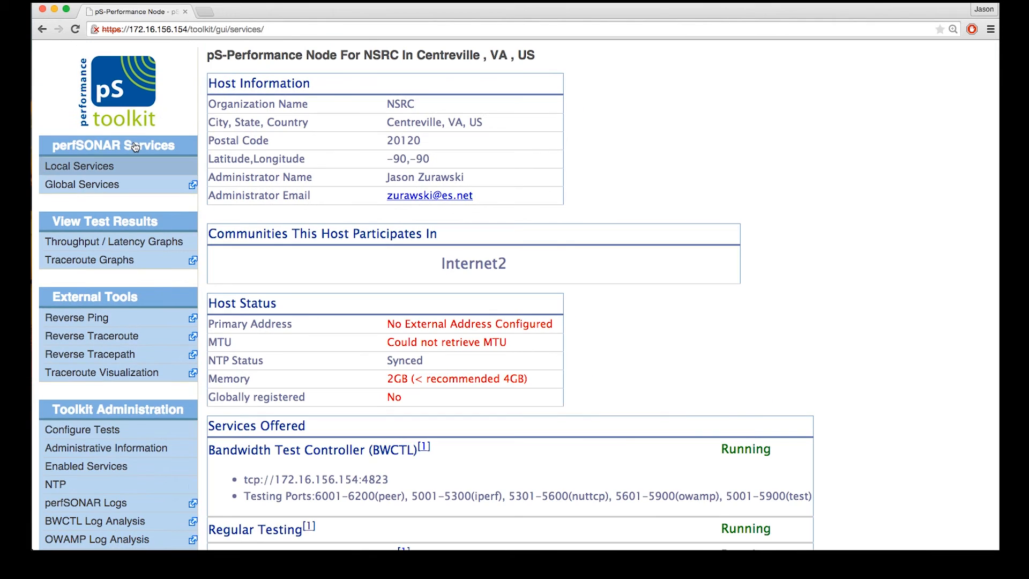
pyautogui.moveTo(417, 88)
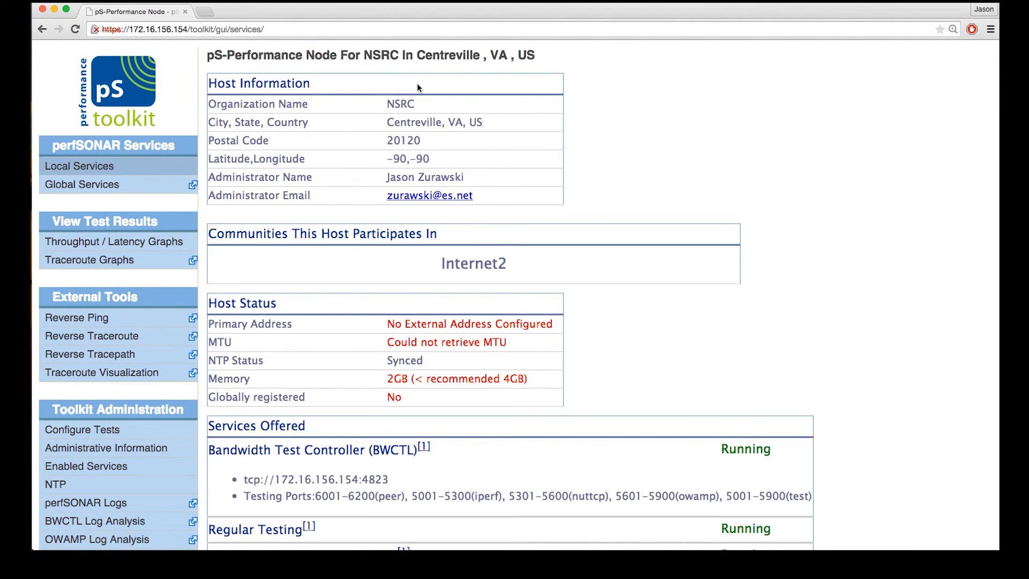
pyautogui.scroll(-3)
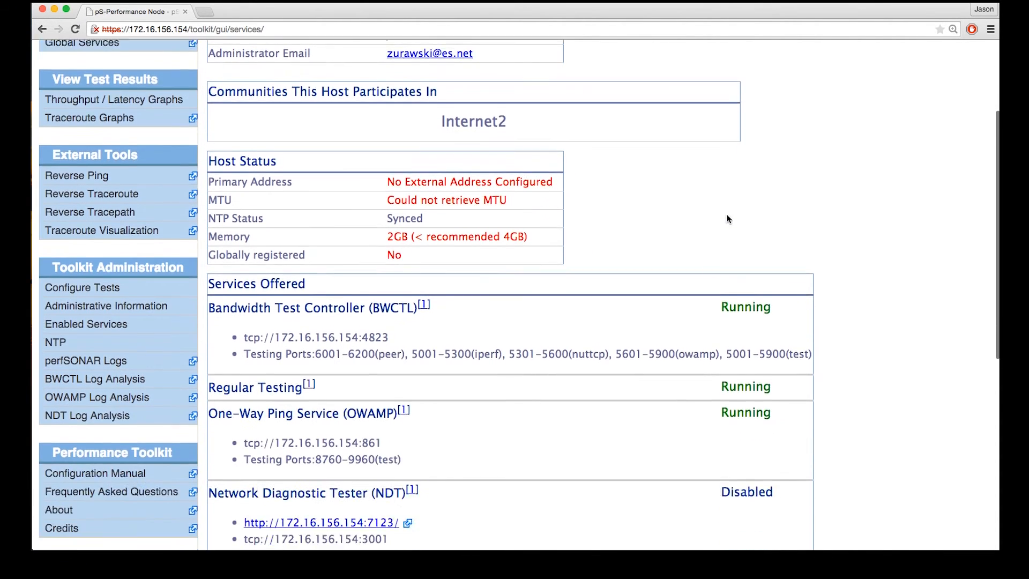
pyautogui.scroll(-3)
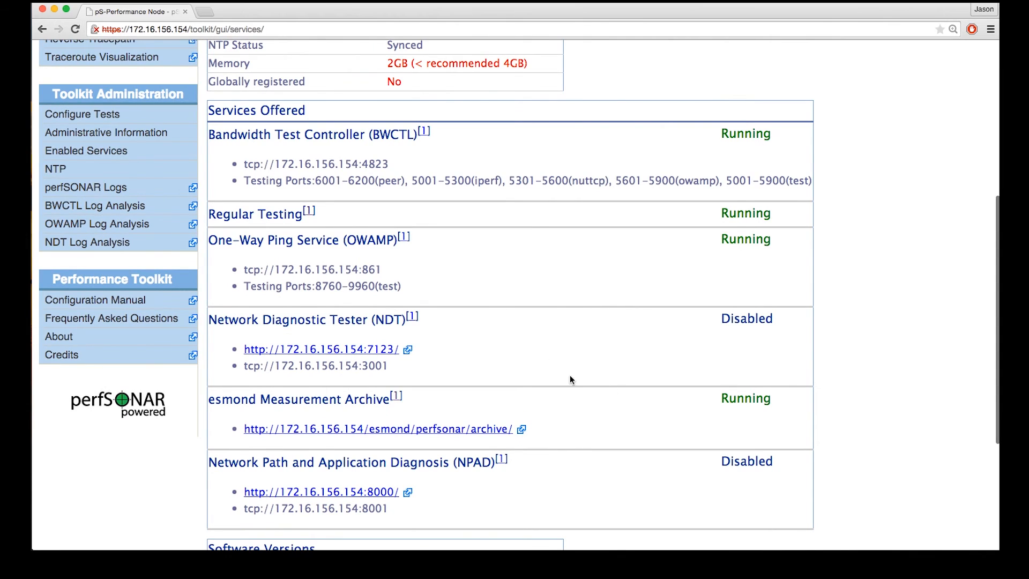
pyautogui.moveTo(876, 319)
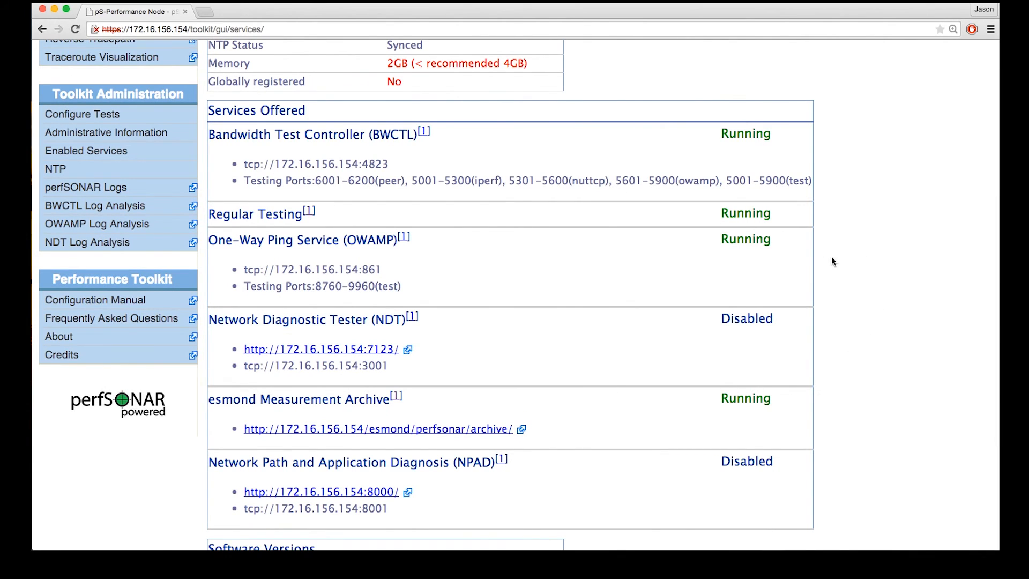
pyautogui.moveTo(677, 493)
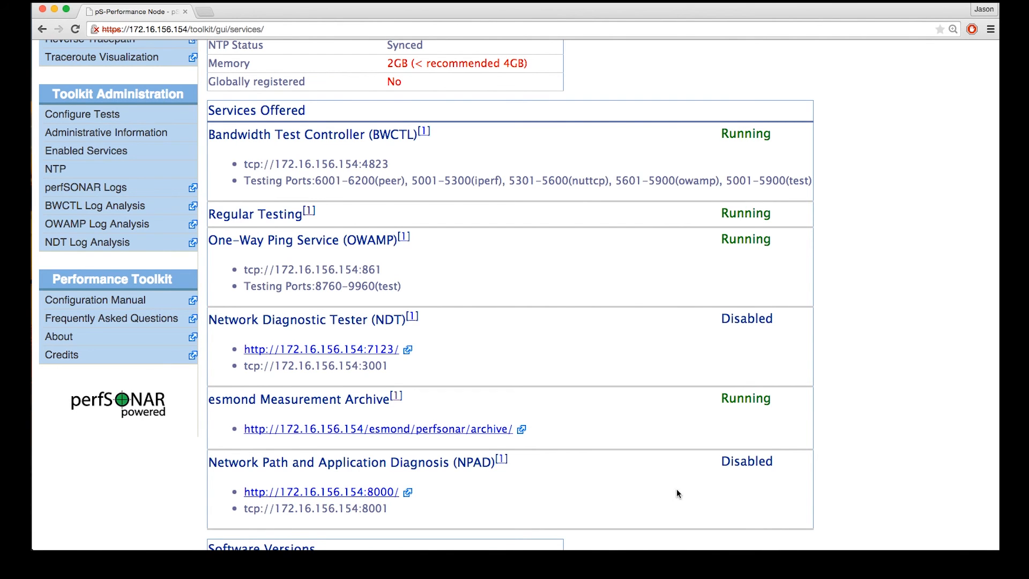